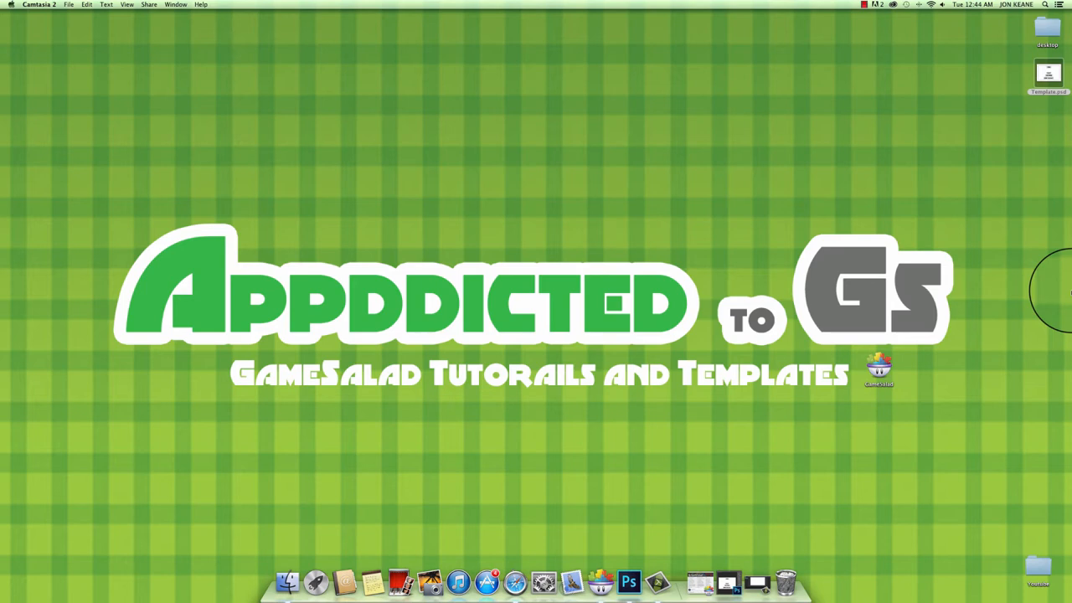
{"action": "mouse_move", "coordinate": [1058, 230]}
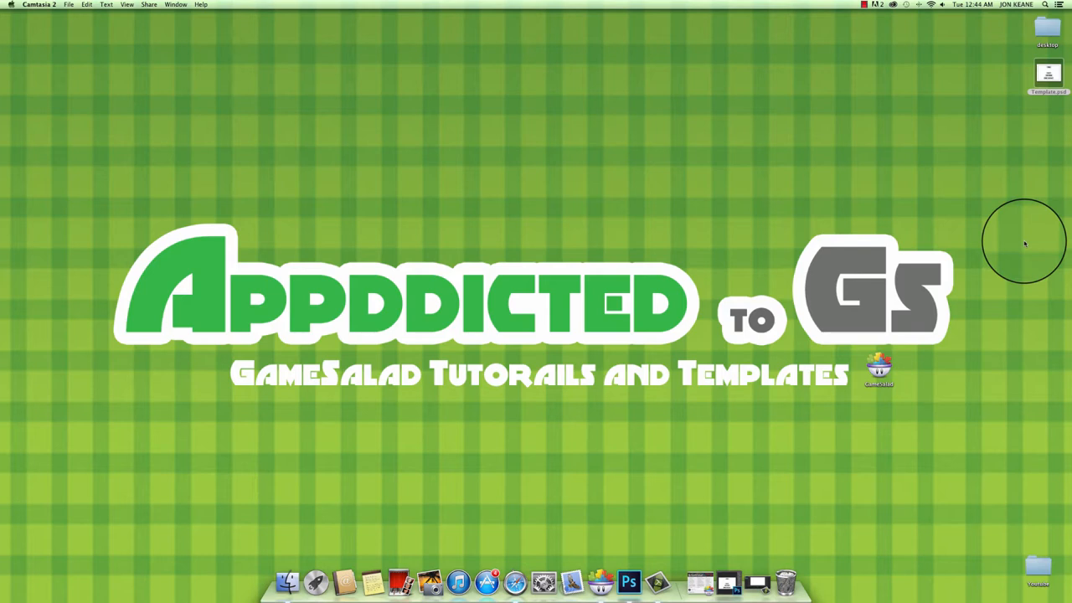
{"action": "mouse_move", "coordinate": [1034, 171]}
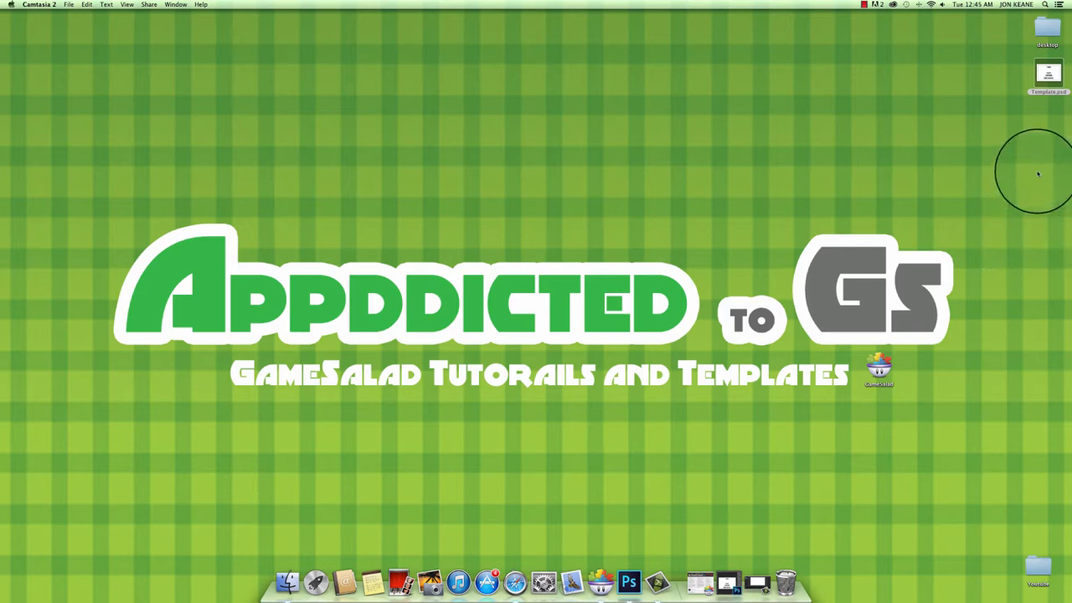
Launch GameSalad from the Dock to show its start window.
{"action": "left_click", "coordinate": [1047, 65]}
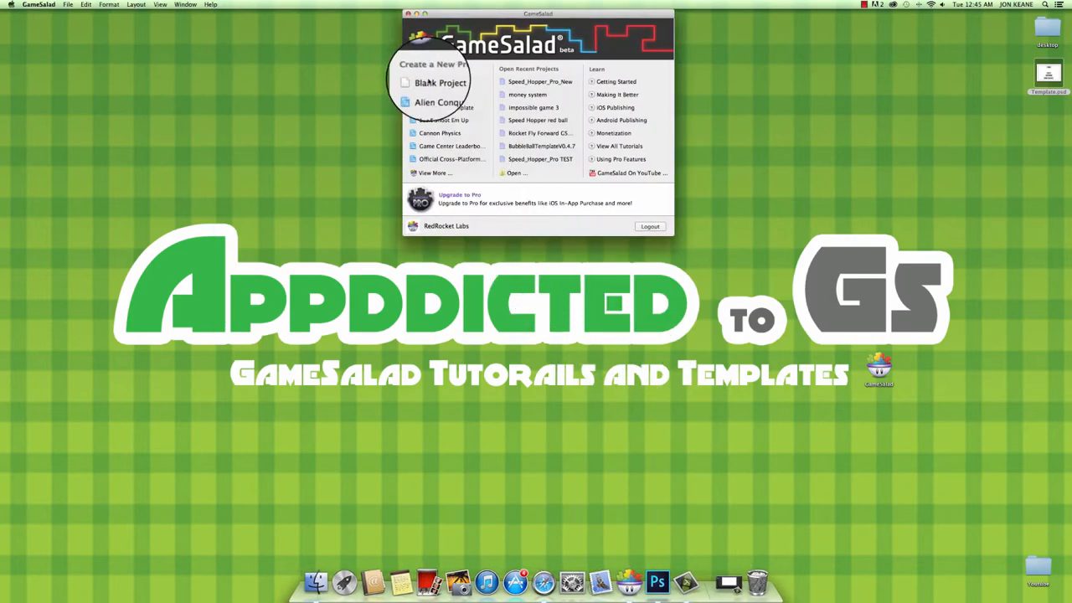
Create a Blank Project and edit its title in Project Info.
{"action": "left_click", "coordinate": [433, 81]}
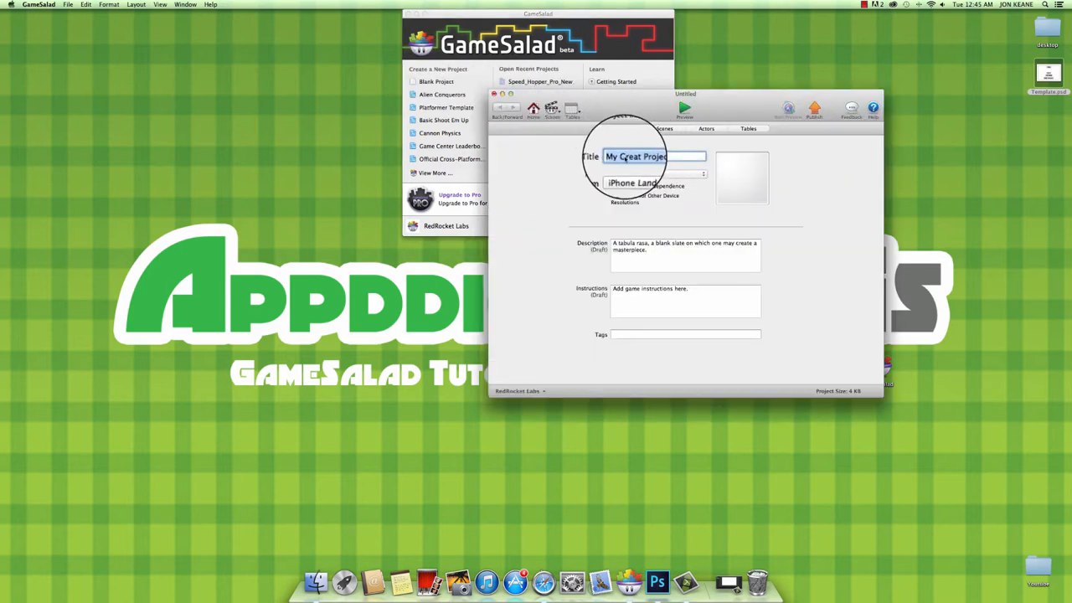
{"action": "left_click", "coordinate": [662, 128]}
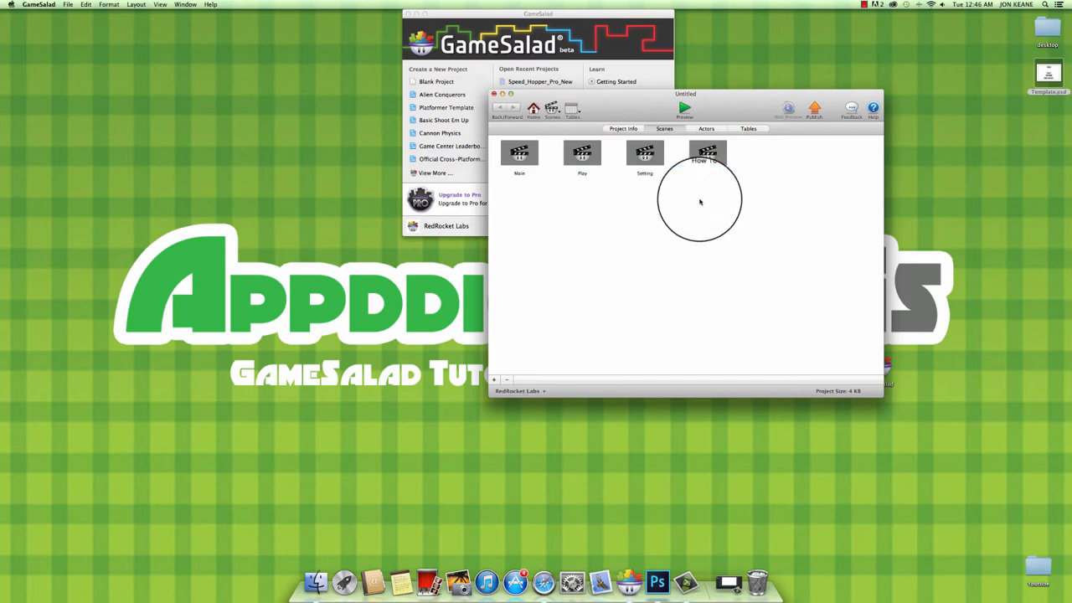
Open the Main scene and rename the new actor to Button.
{"action": "double_click", "coordinate": [519, 155]}
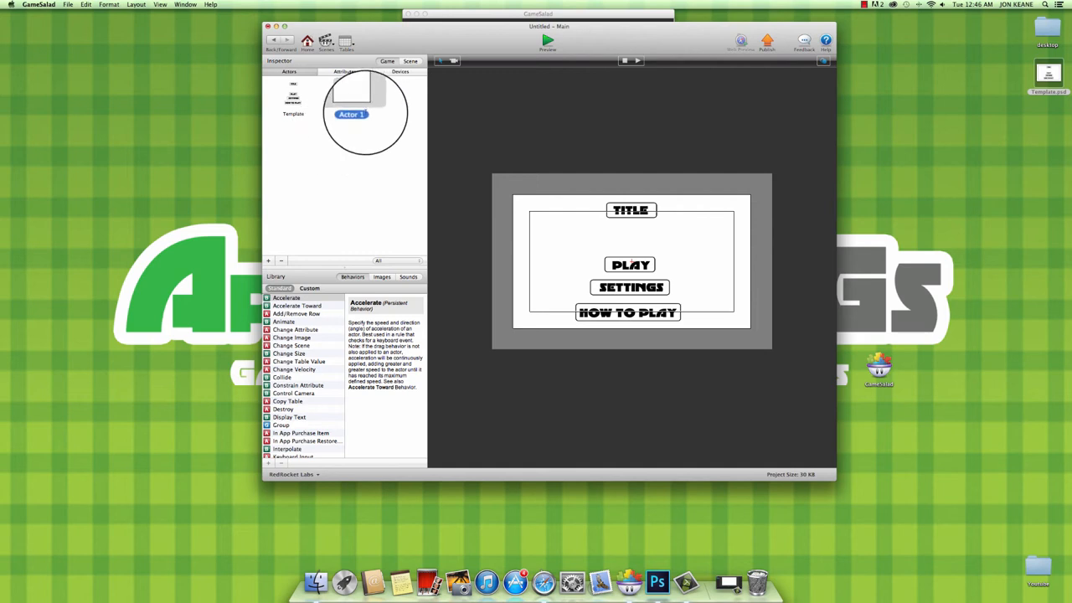
{"action": "double_click", "coordinate": [350, 114]}
{"action": "type", "text": "Button"}
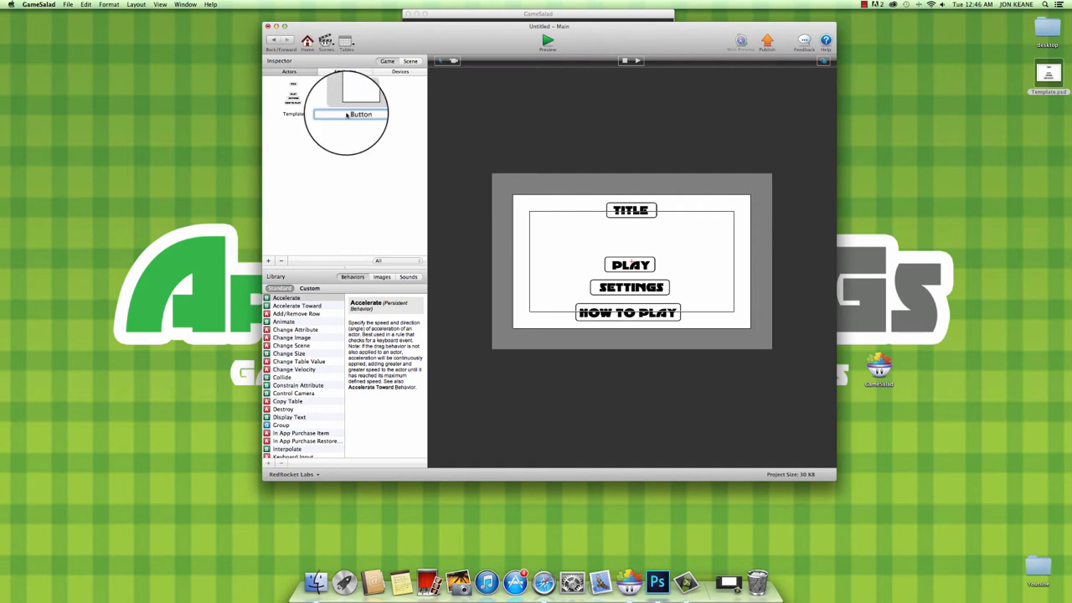
Give Button a touch-is-pressed rule with Change Scene to How To Play.
{"action": "double_click", "coordinate": [346, 115]}
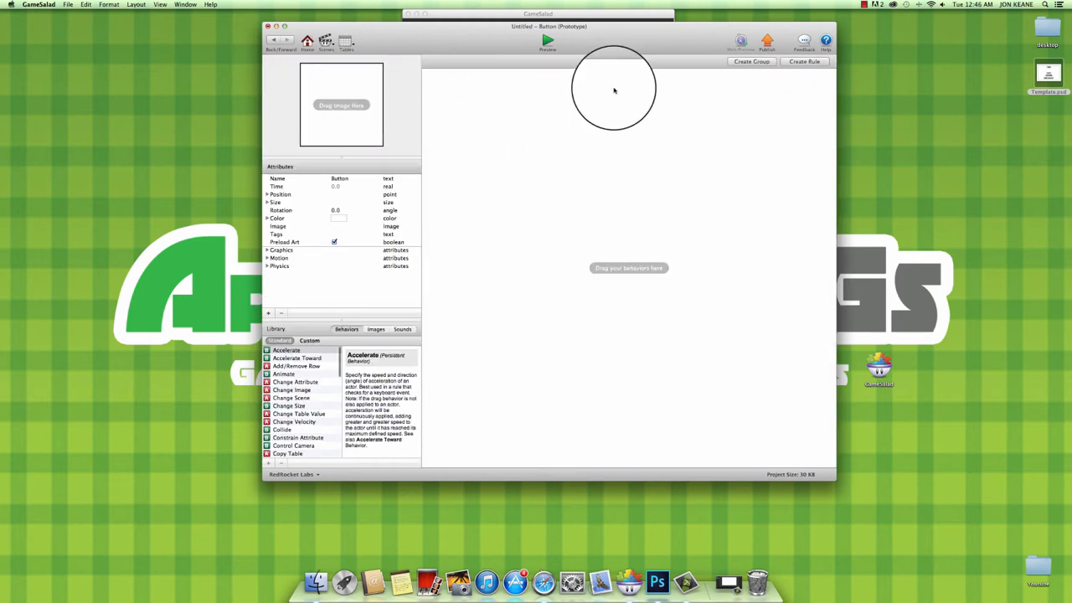
{"action": "left_click", "coordinate": [803, 60]}
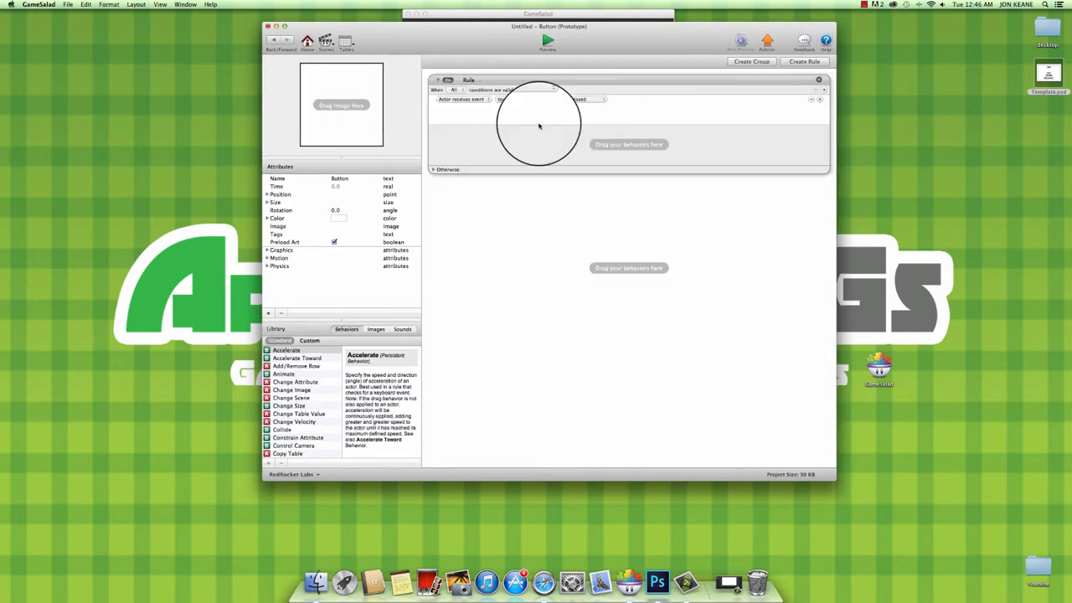
{"action": "left_click", "coordinate": [292, 397]}
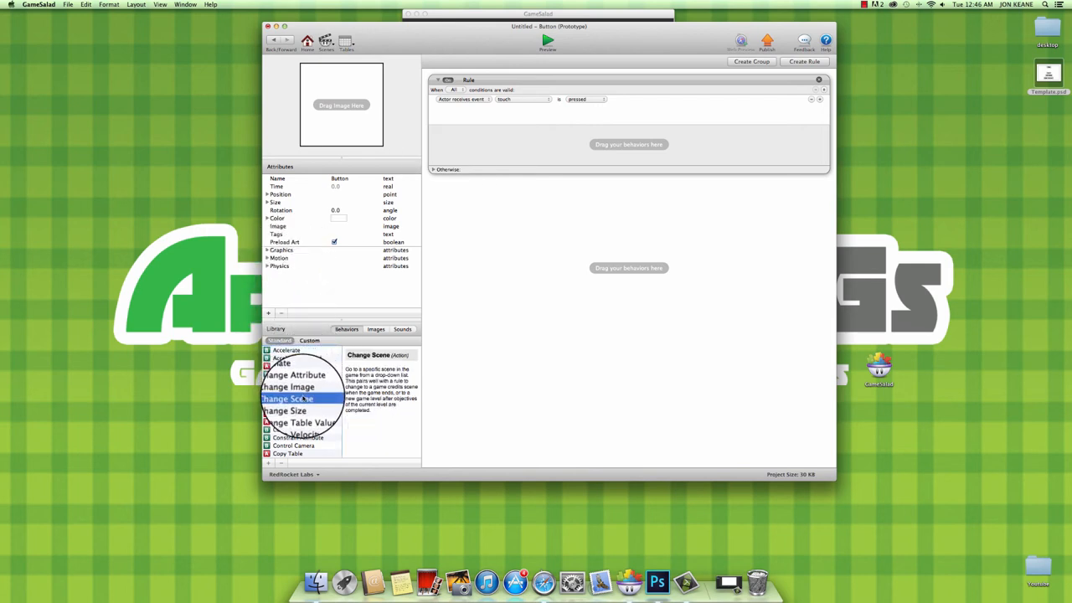
{"action": "left_click_drag", "start_coordinate": [289, 398], "coordinate": [515, 150]}
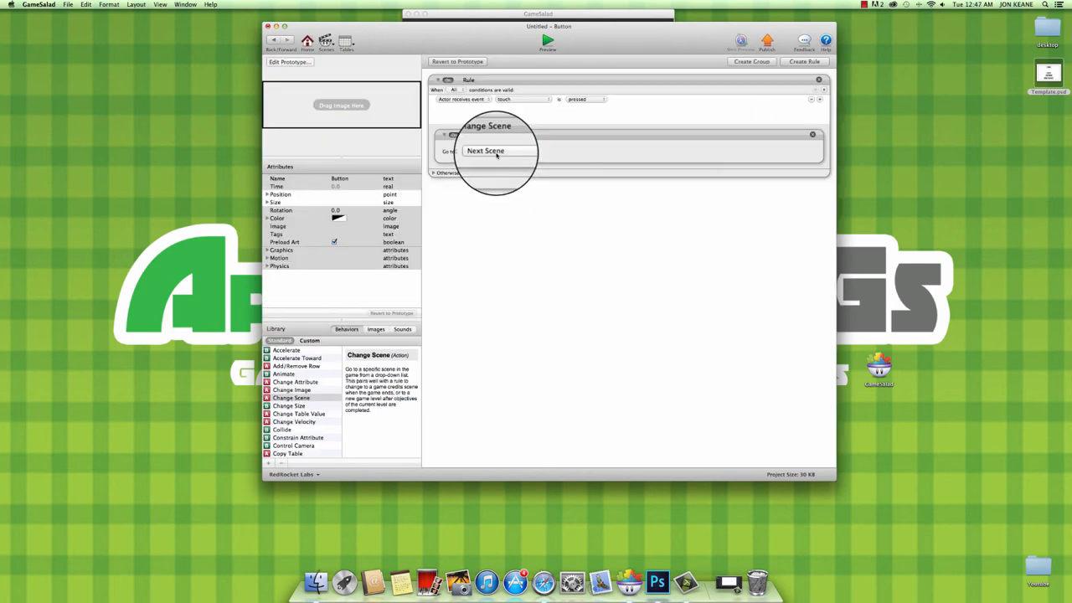
{"action": "left_click", "coordinate": [498, 151]}
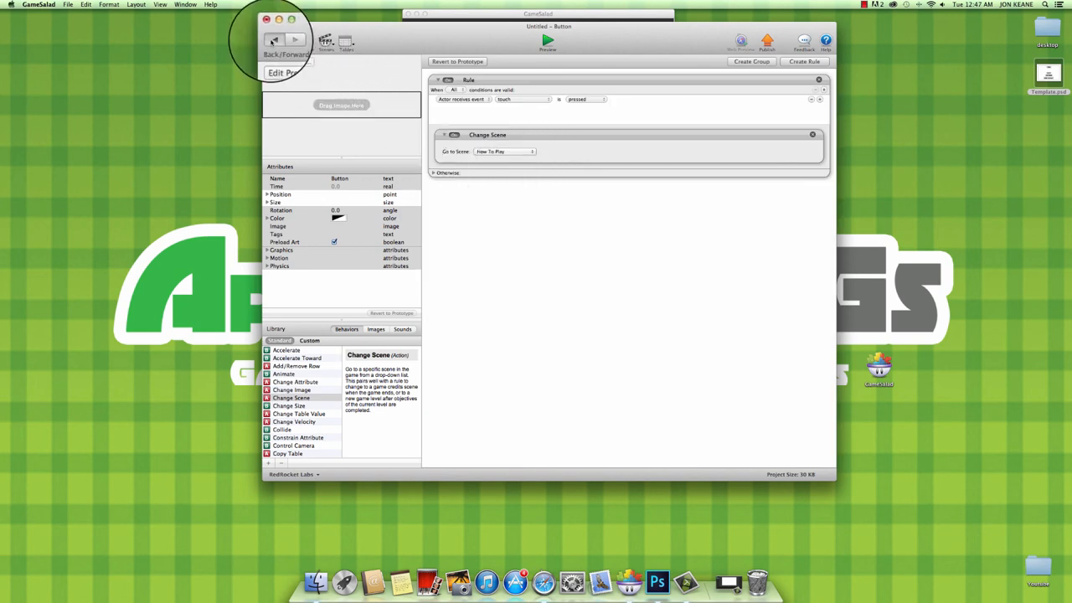
Preview the Main menu in the Preview Player, then close the project with Don't Save.
{"action": "left_click", "coordinate": [544, 44]}
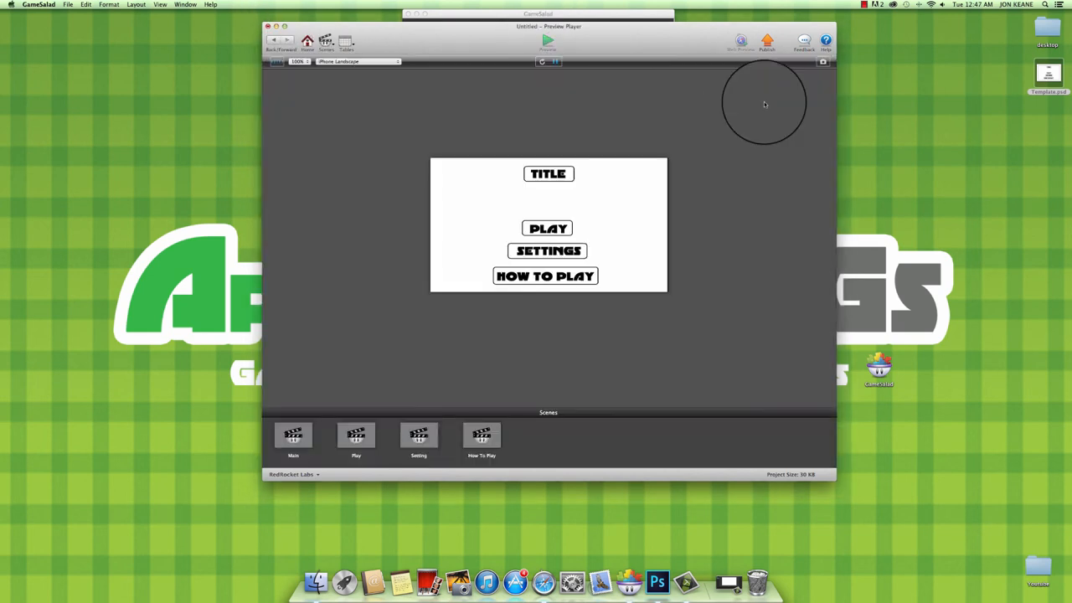
{"action": "left_click", "coordinate": [356, 437]}
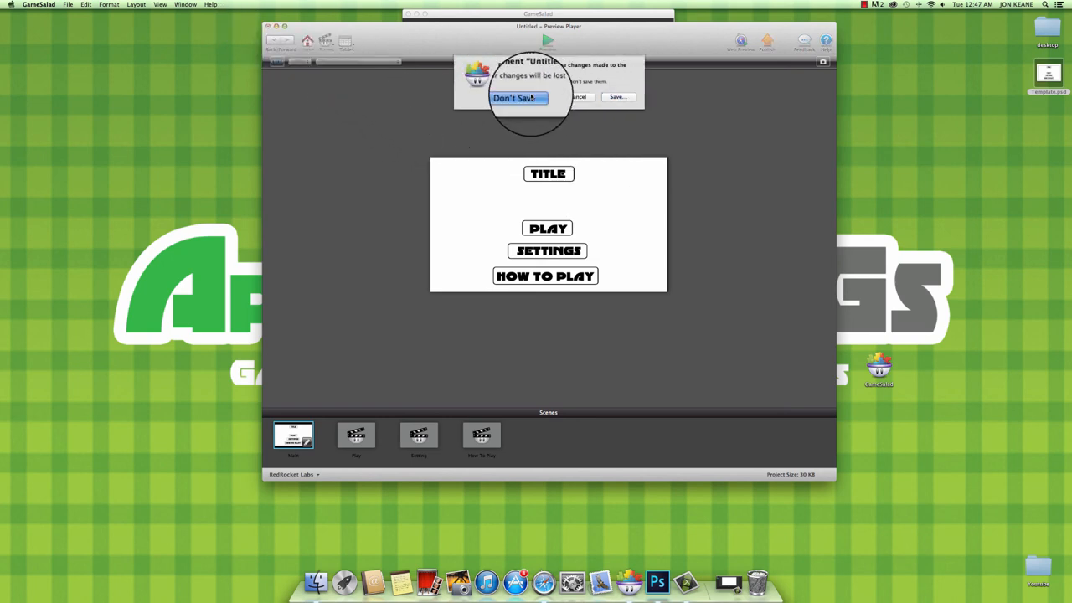
{"action": "left_click", "coordinate": [514, 99]}
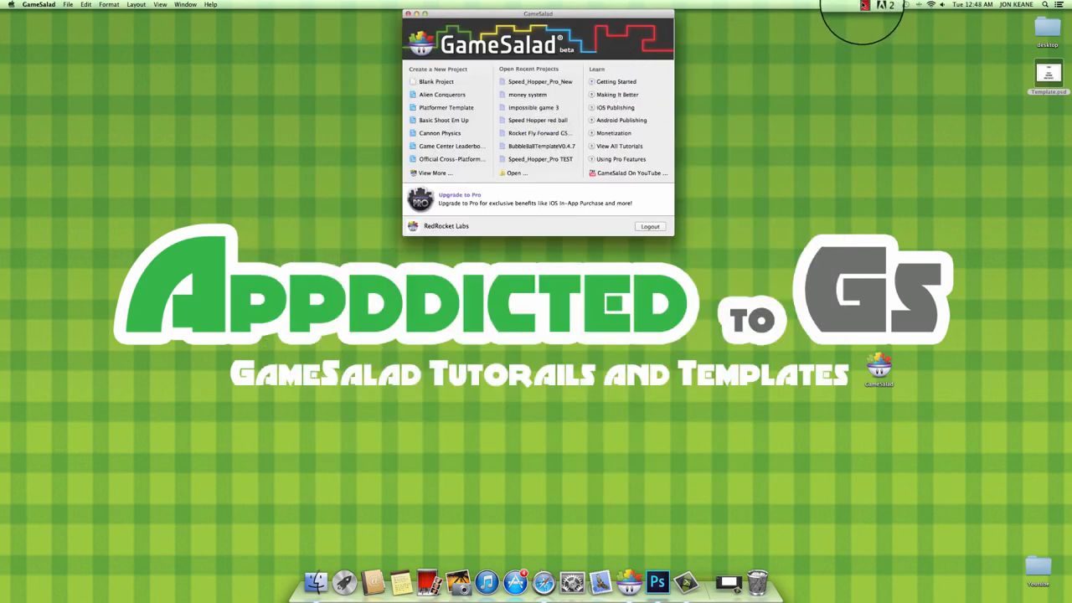
{"action": "left_click", "coordinate": [858, 5]}
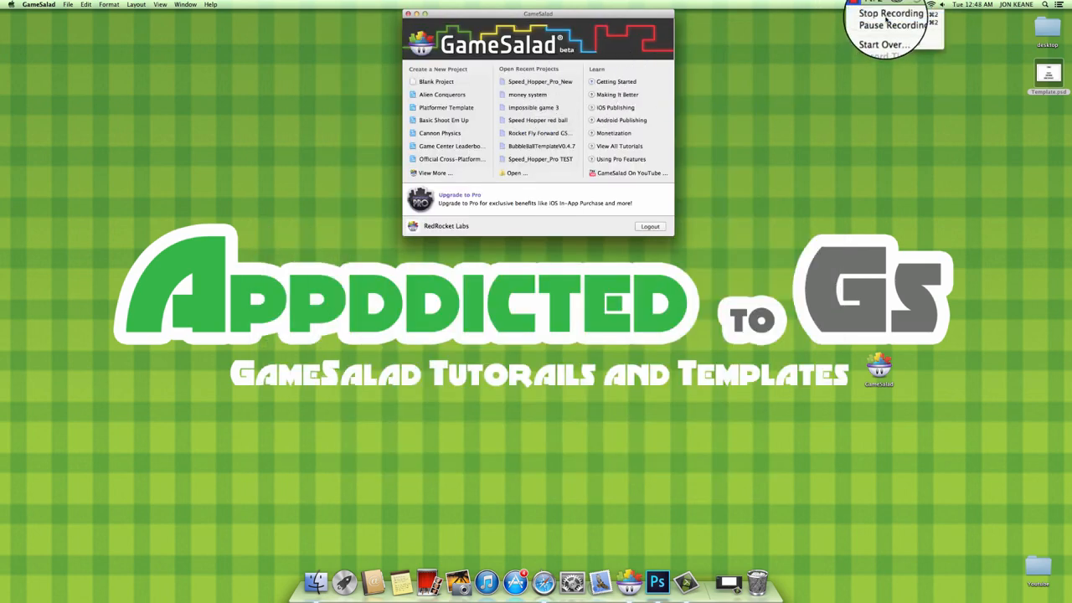